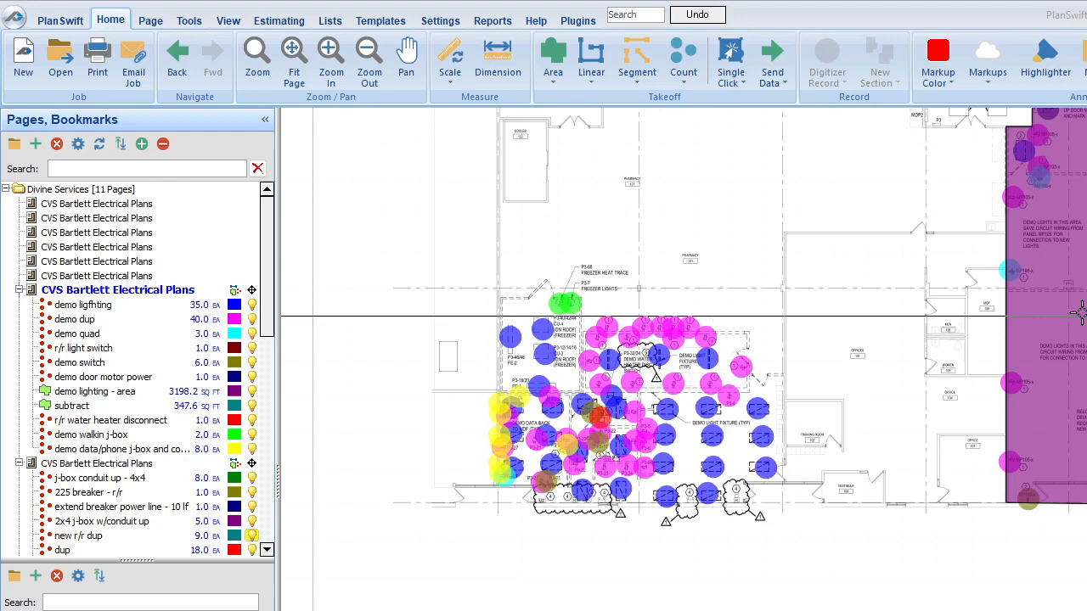
- Move to the sheet's Drawing Notes to read the demolition notes
click(95, 394)
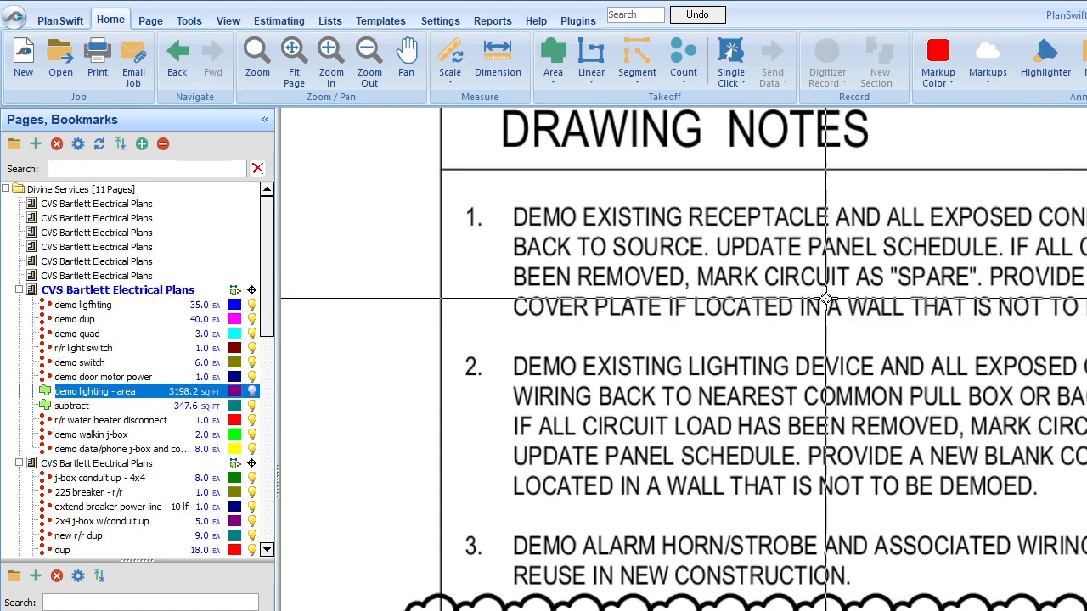
mouse_move(770, 301)
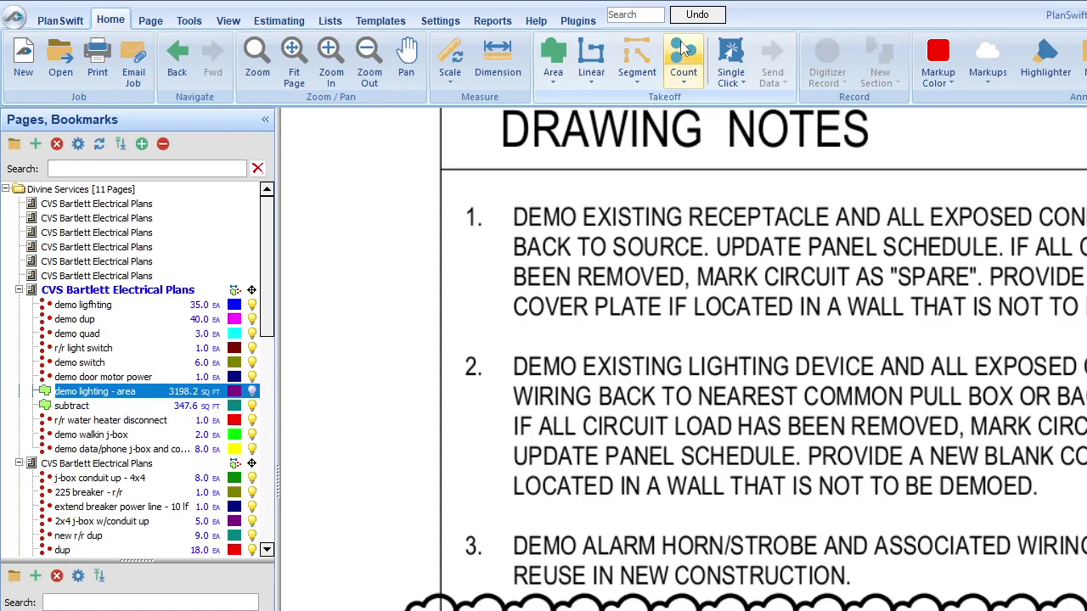
- Start a new count takeoff item from the Home ribbon's Count button
click(683, 51)
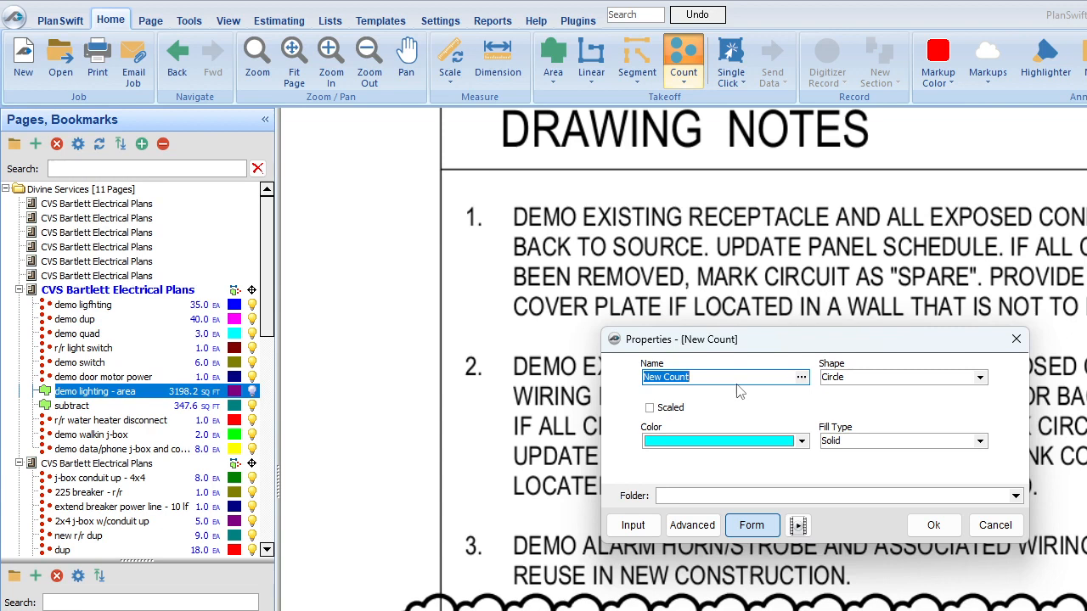
mouse_move(869, 257)
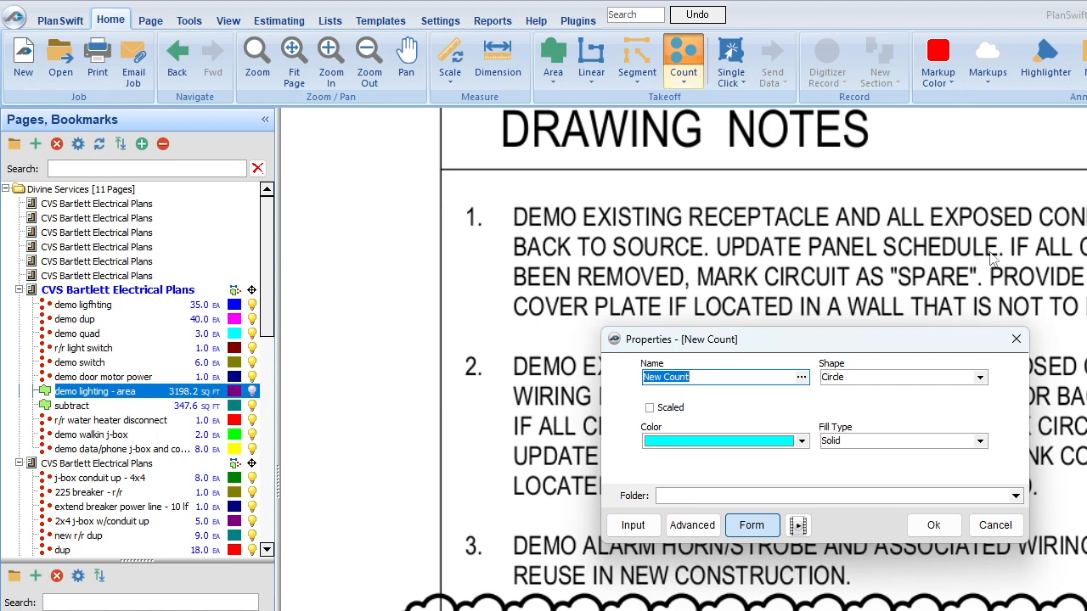
mouse_move(972, 249)
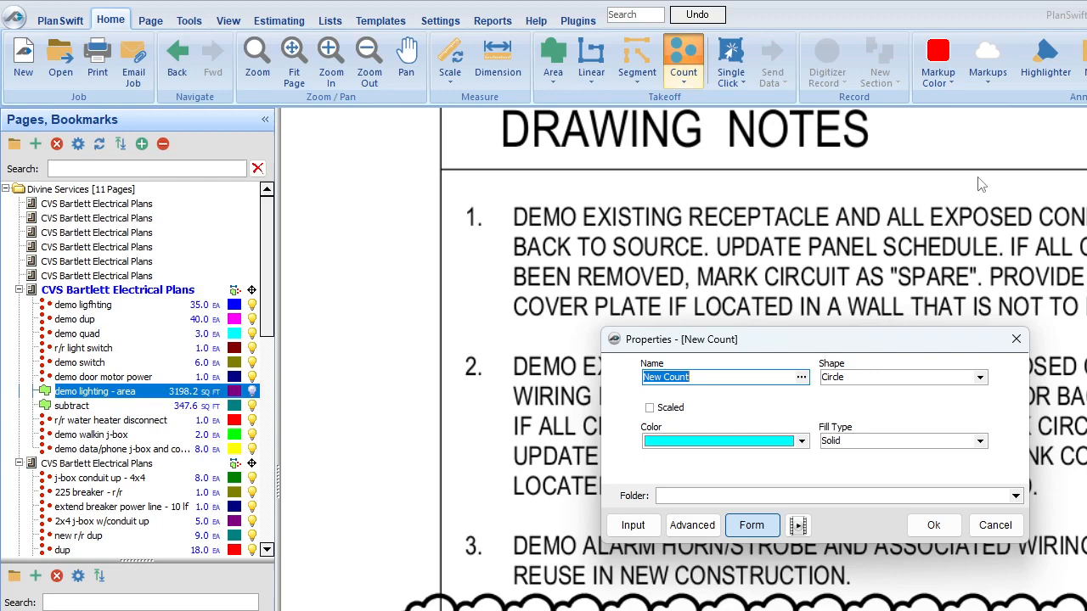
mouse_move(978, 280)
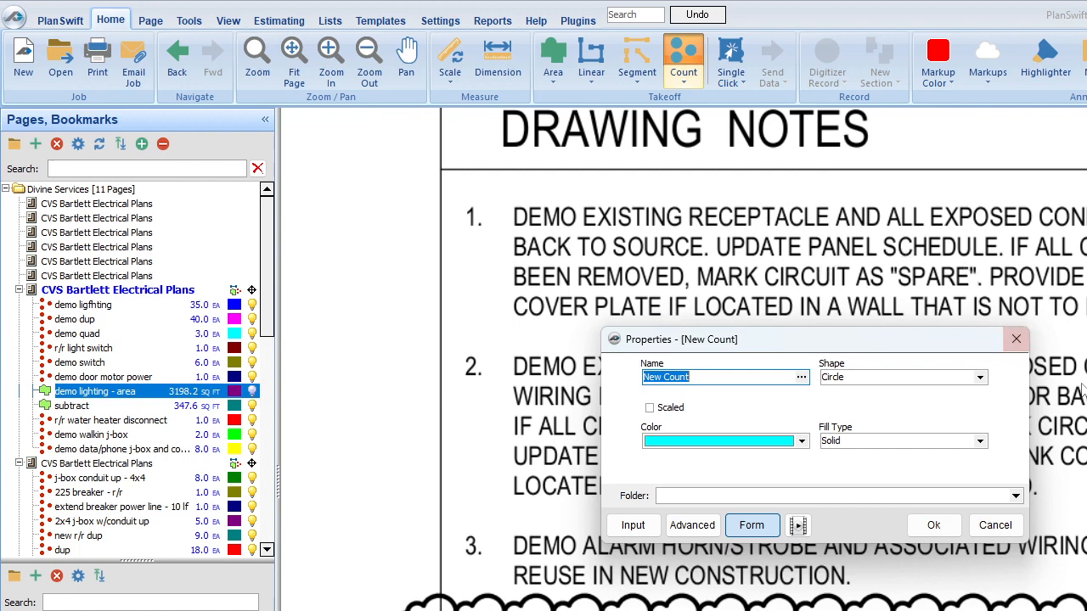
mouse_move(1010, 509)
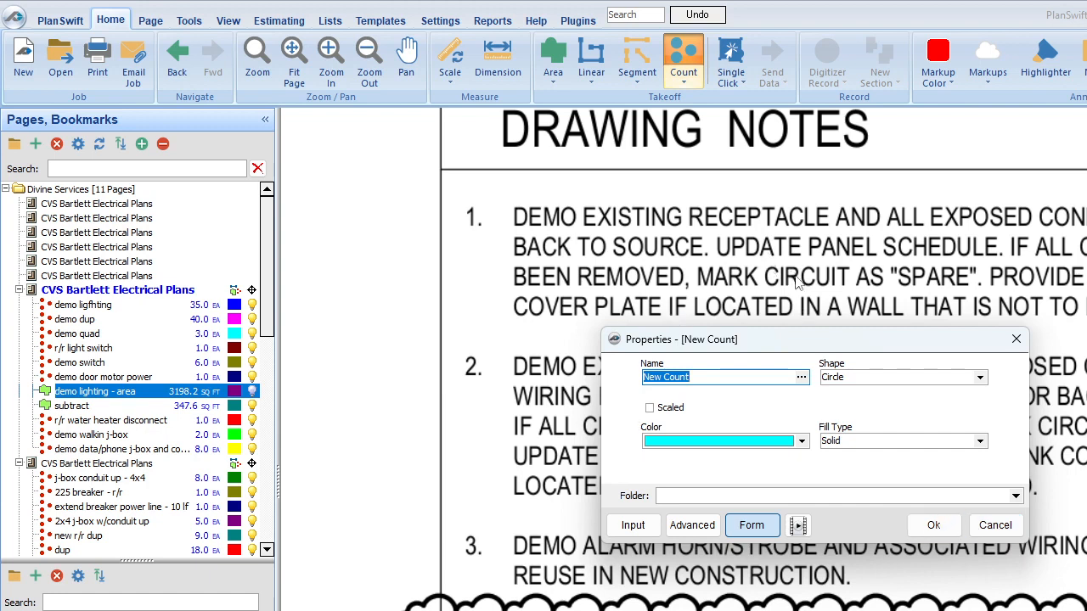
mouse_move(995, 525)
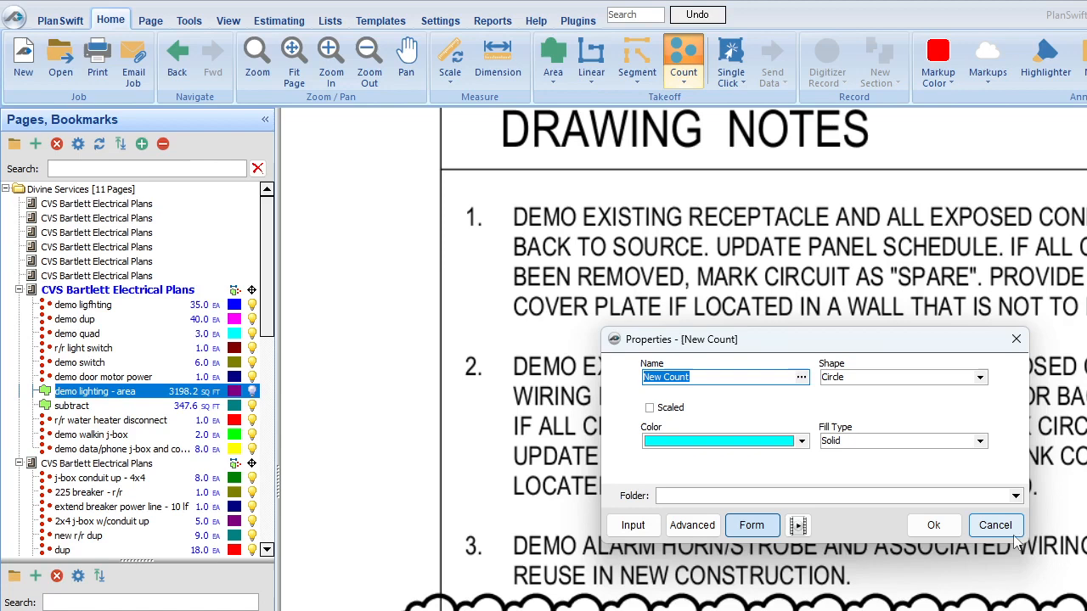
click(995, 525)
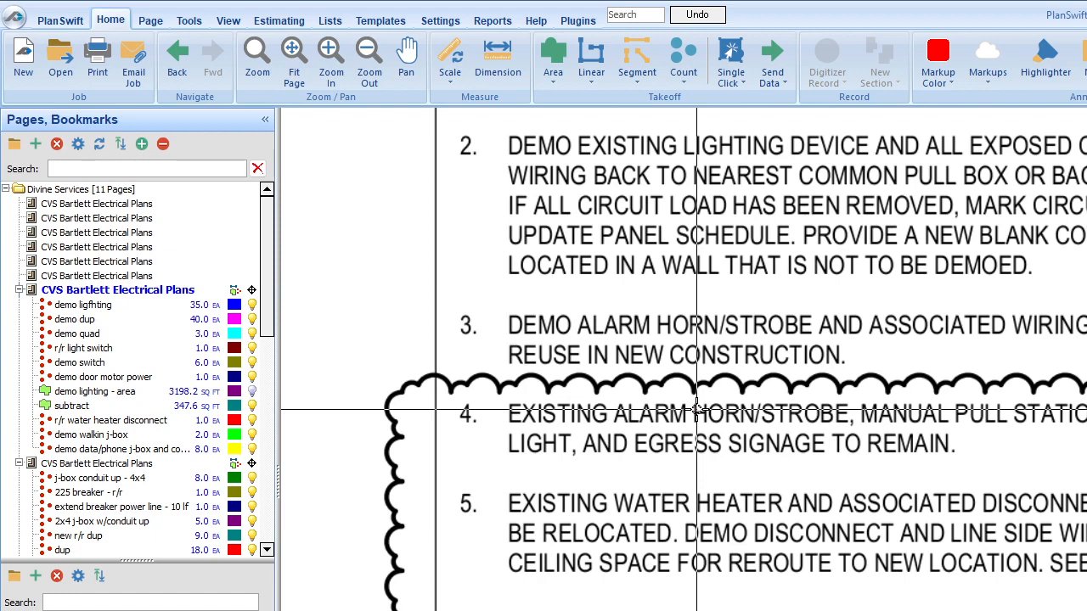
mouse_move(586, 367)
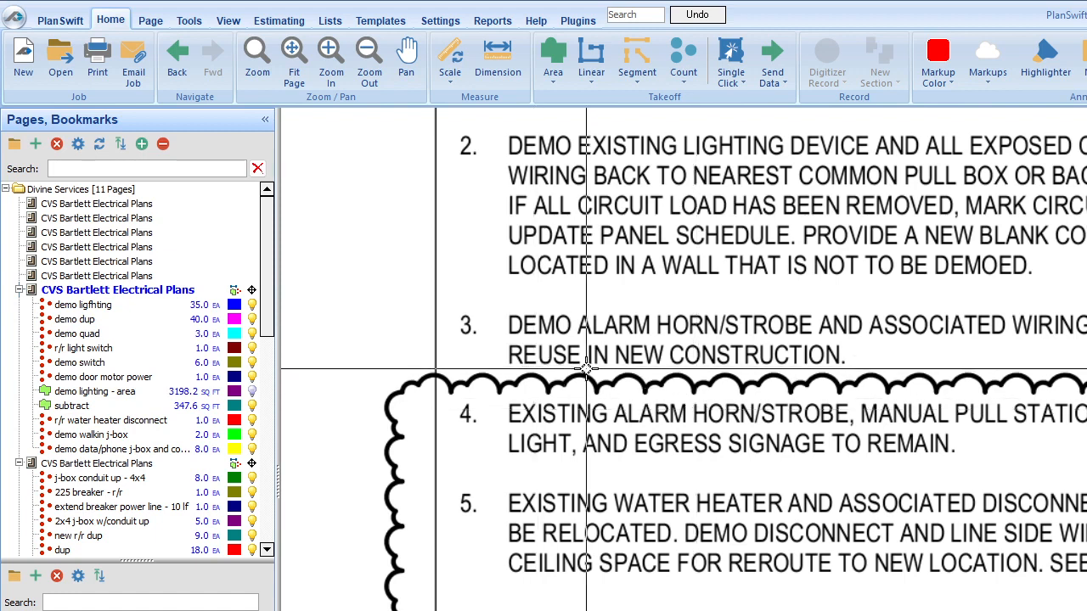
mouse_move(749, 375)
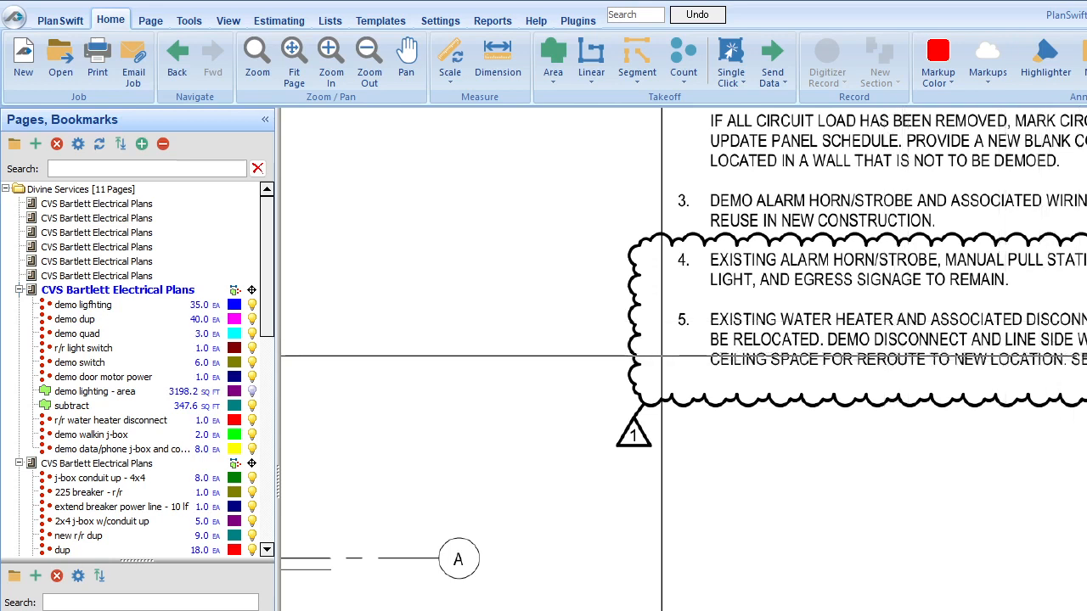
mouse_move(790, 372)
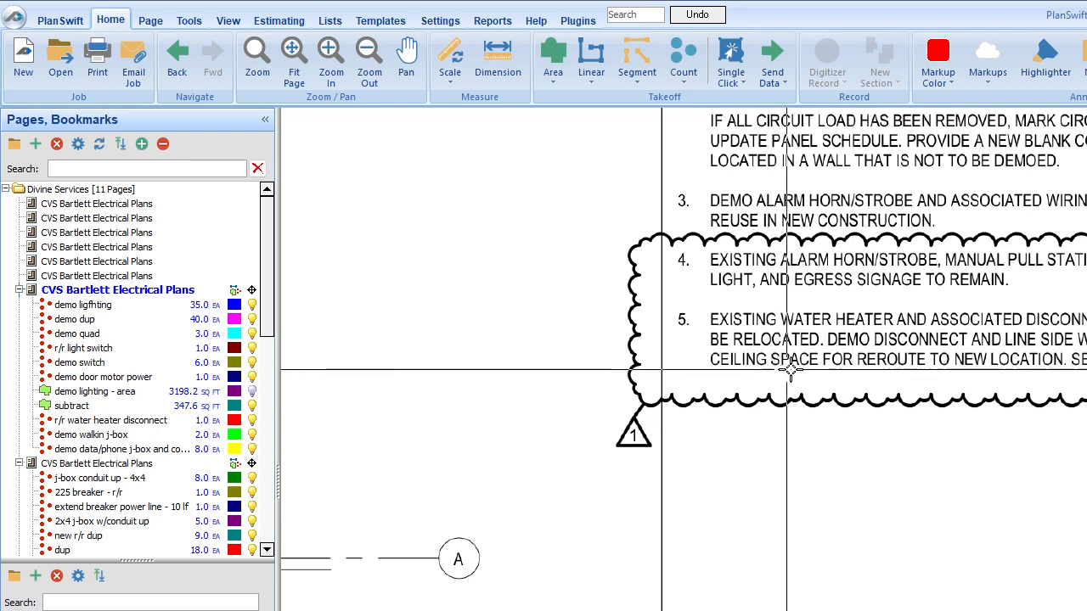
mouse_move(935, 374)
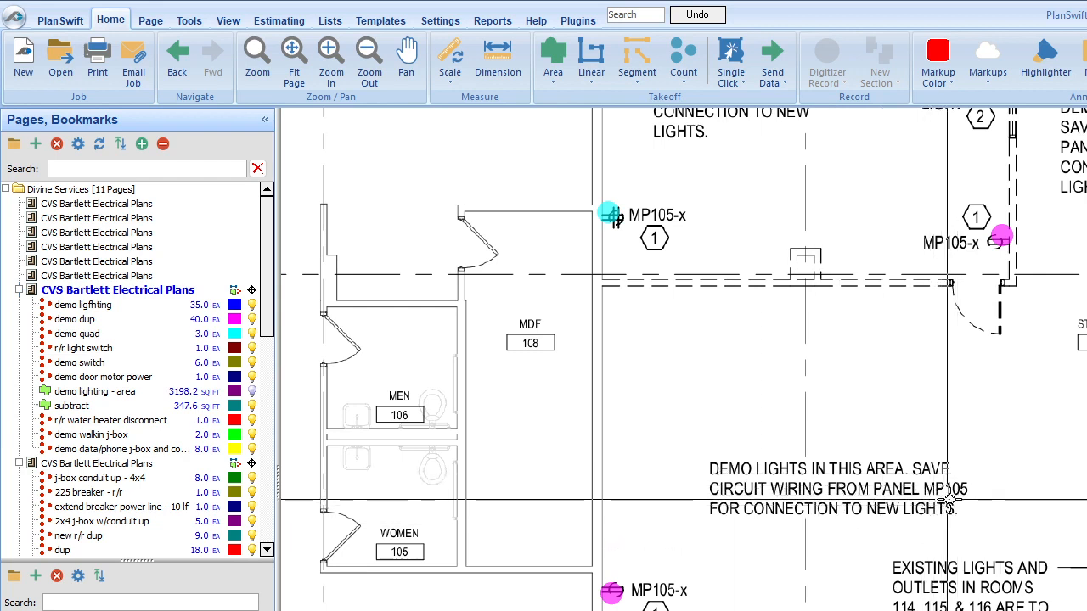
mouse_move(953, 532)
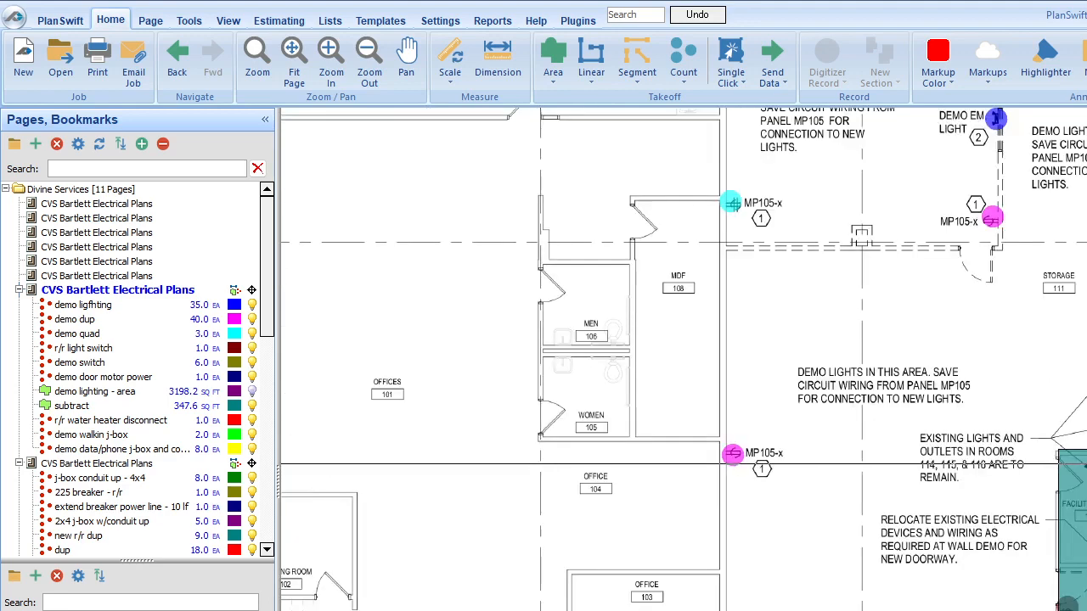
- Zoom in on the IT Lab 117 doorway beside Facilities Storage 116
click(72, 406)
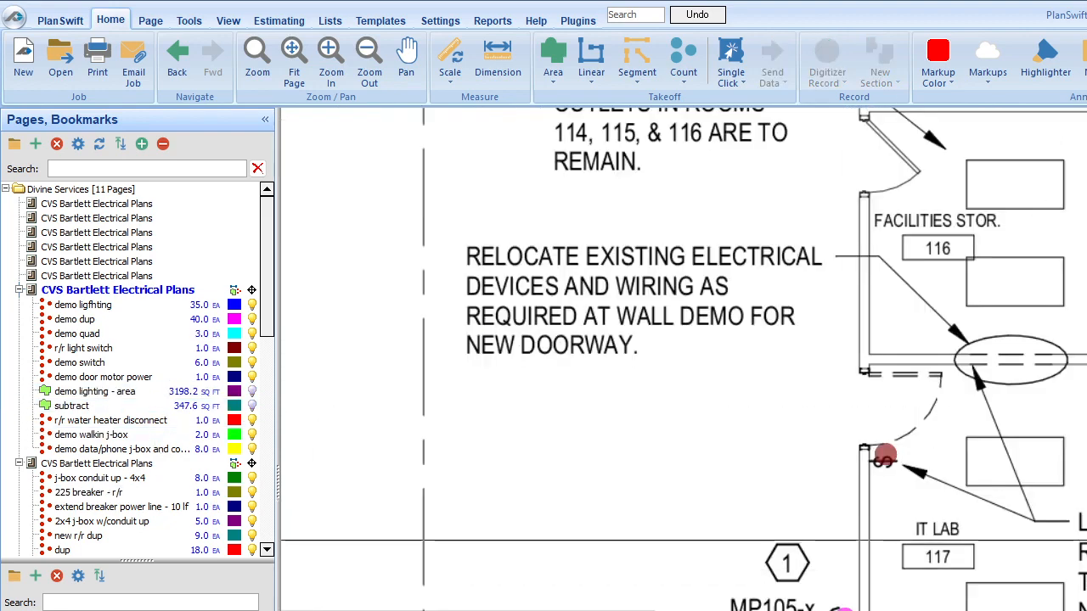
mouse_move(1011, 550)
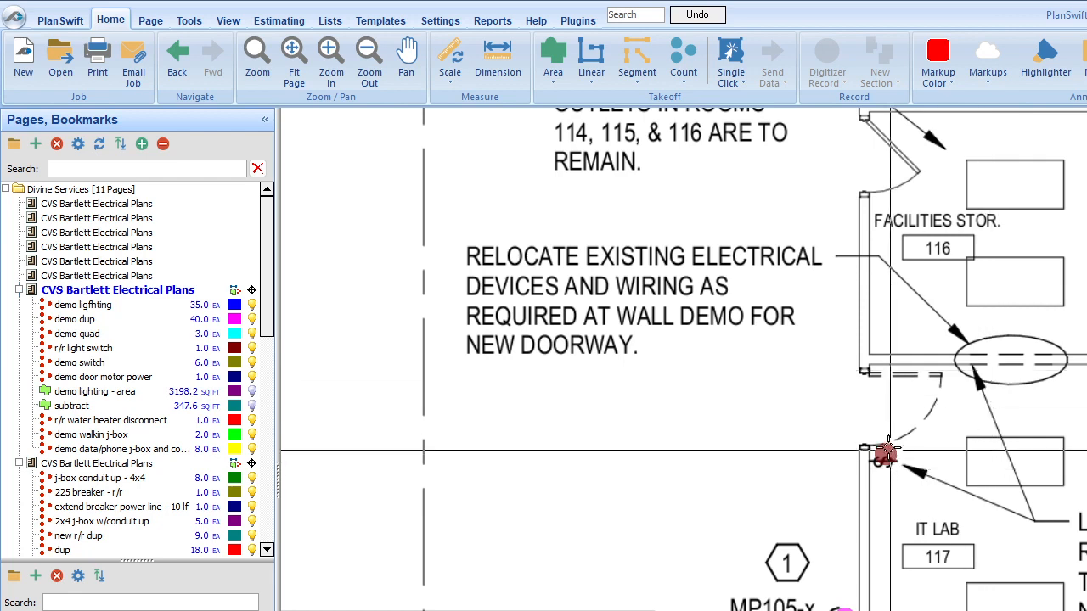
click(83, 348)
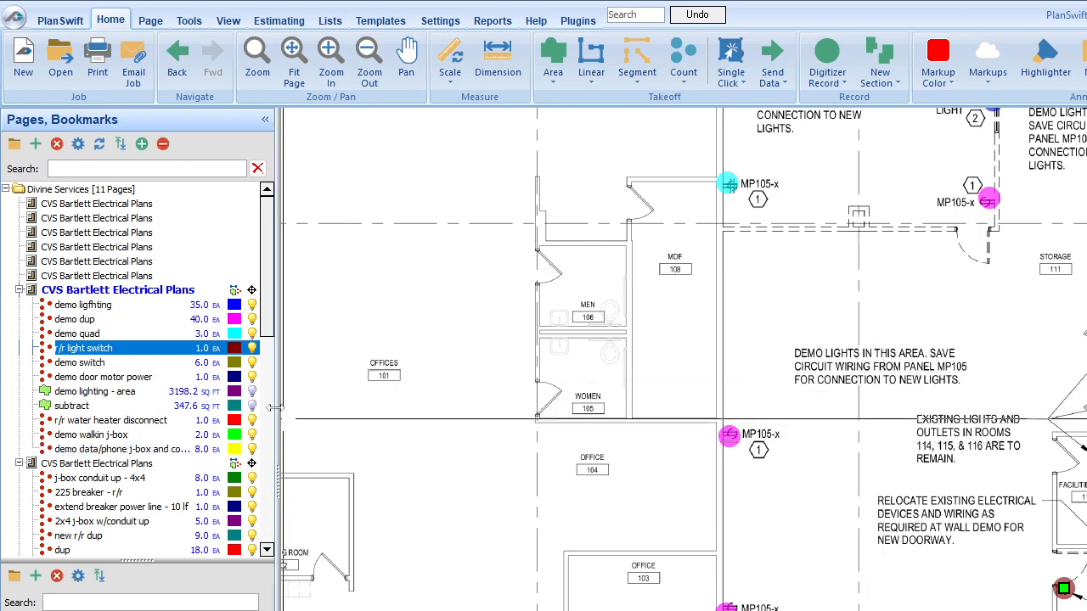
- Select the demo lighting - area item in the tree to show its coverage
click(94, 393)
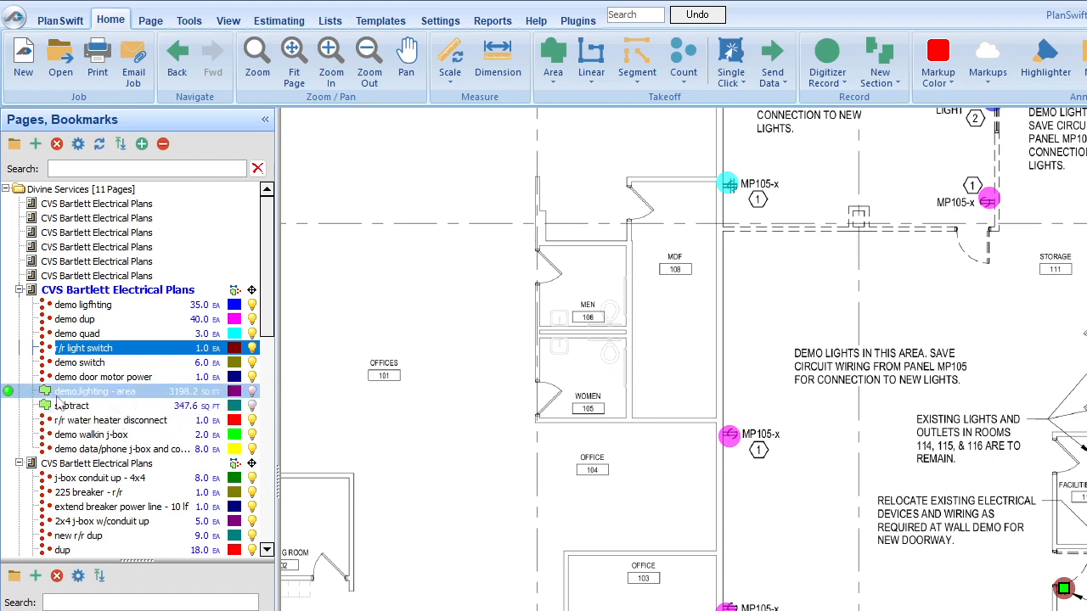
click(102, 392)
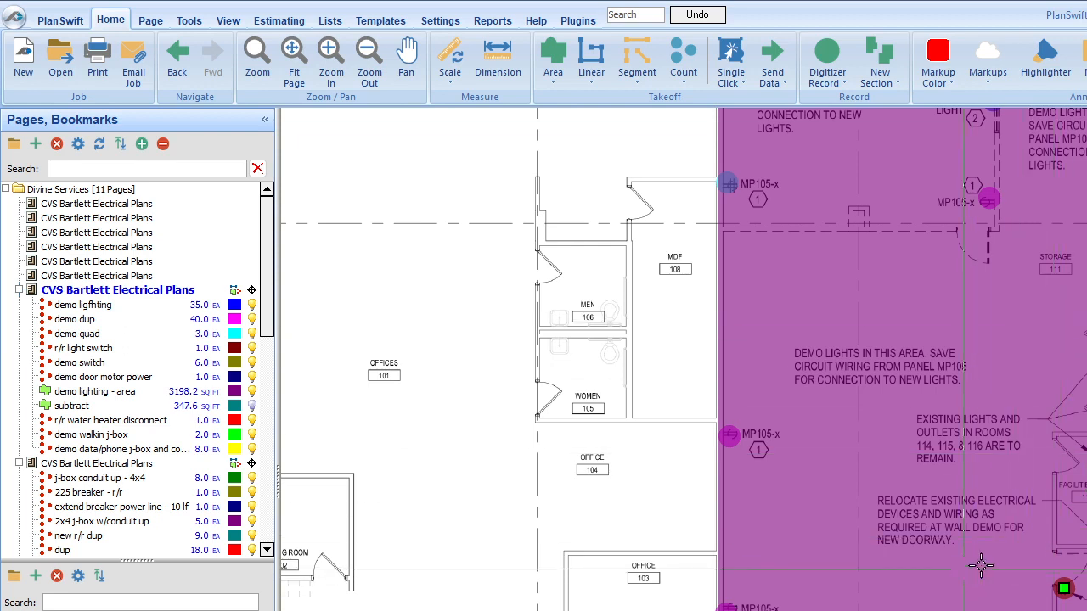
click(95, 392)
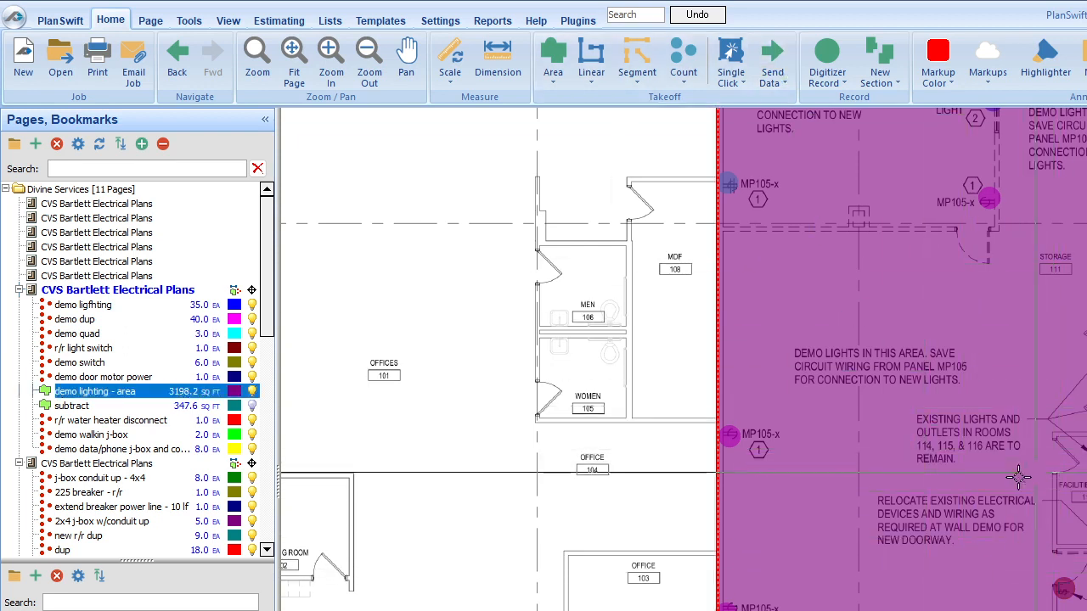
mouse_move(1065, 465)
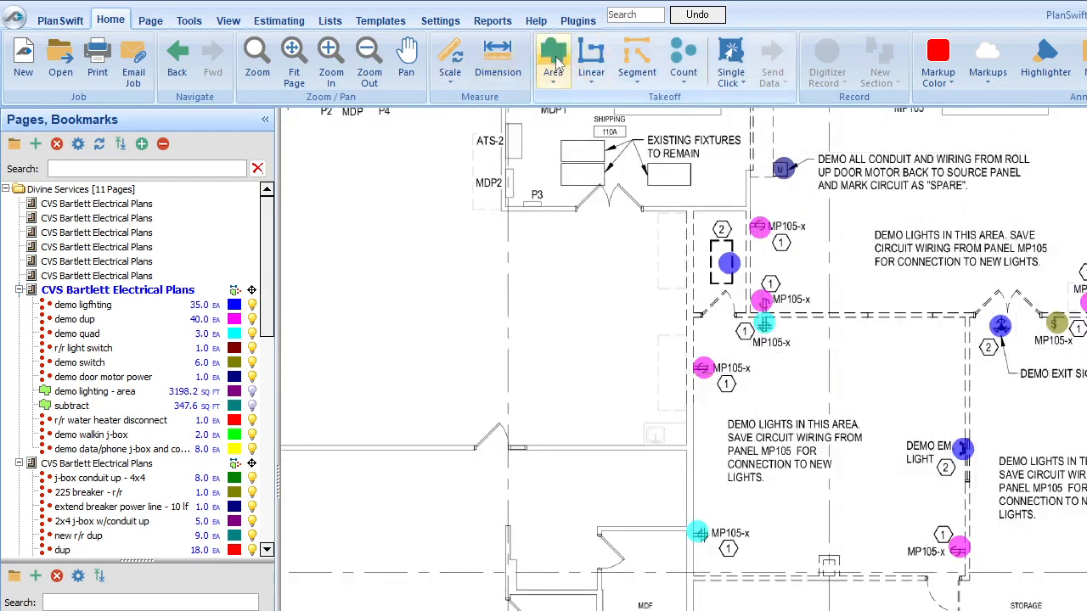
- Create a new area takeoff named 'light'
click(554, 55)
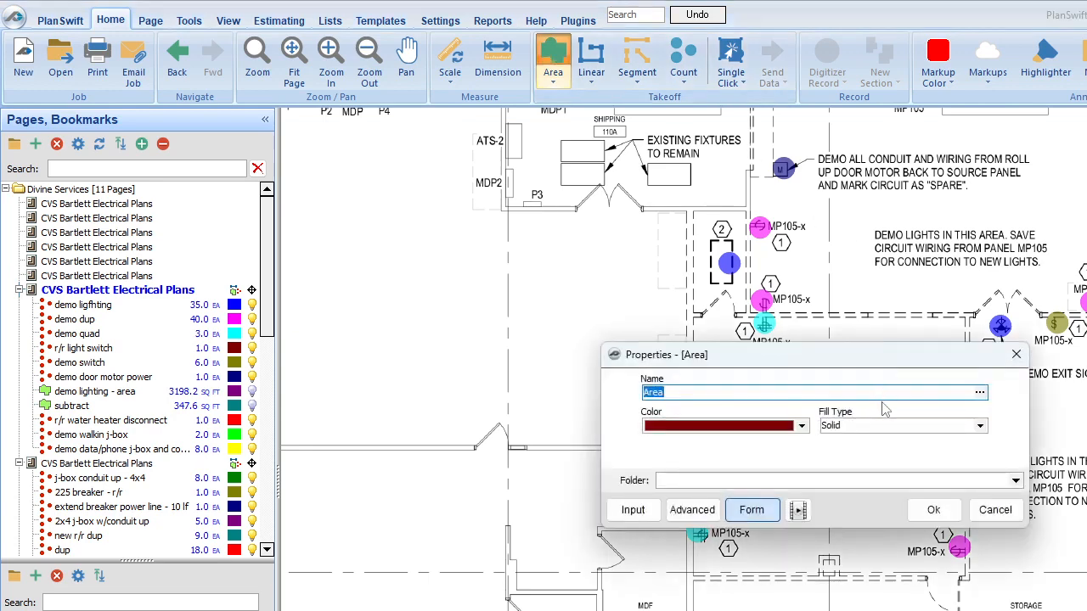
text(lighting a)
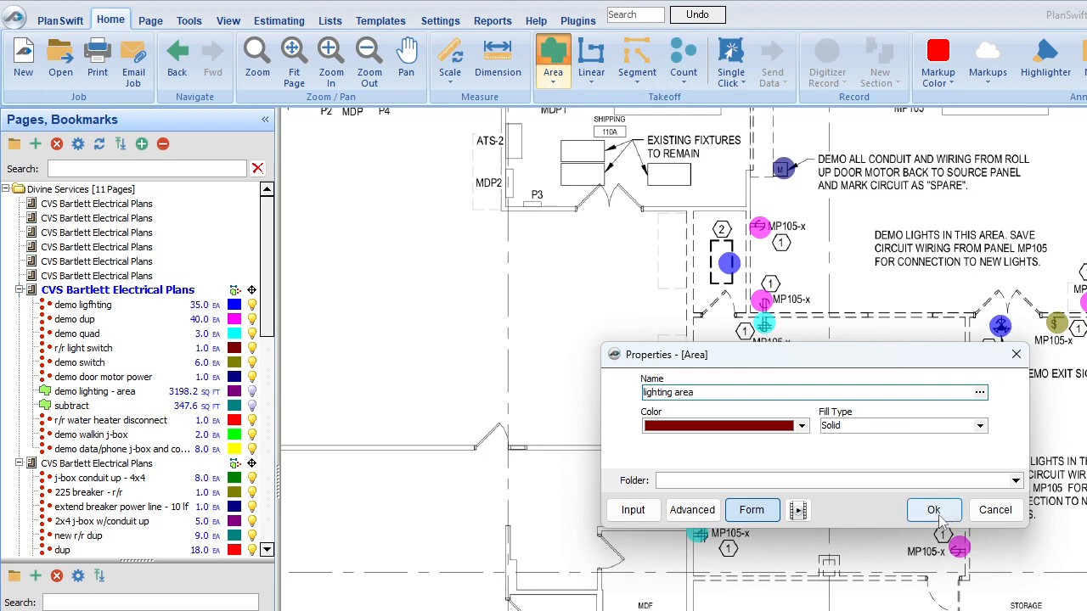
click(934, 509)
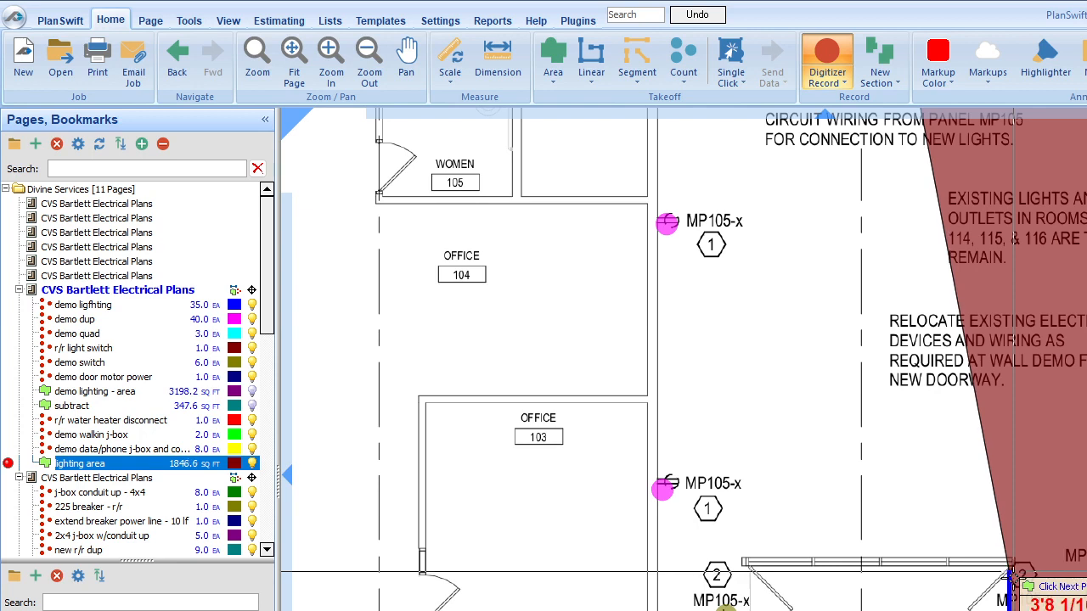
- Place corner points extending the lighting area outline across the demo zone
click(743, 564)
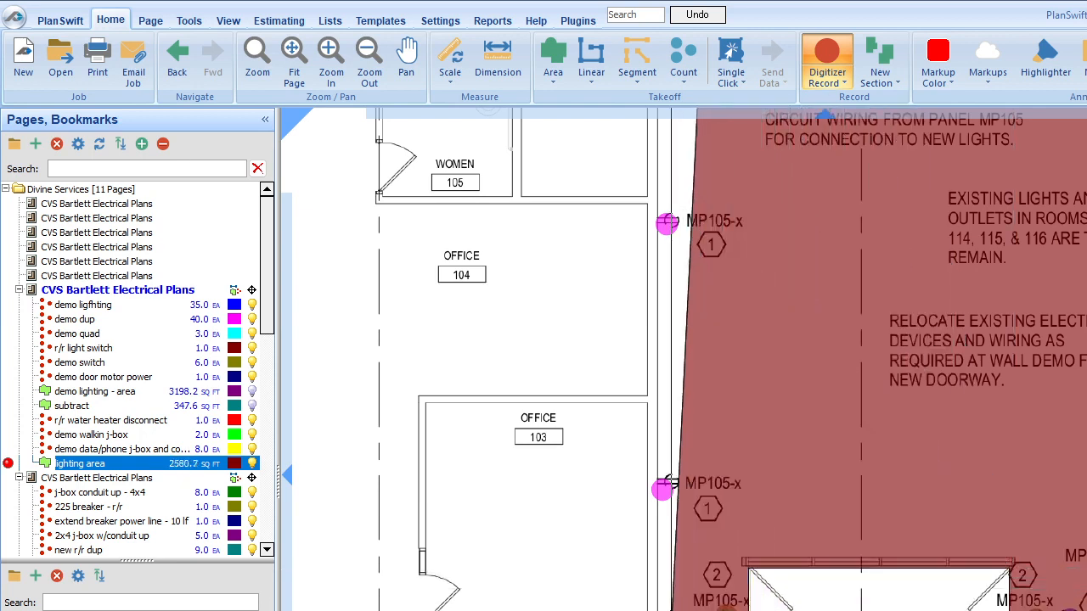
click(816, 114)
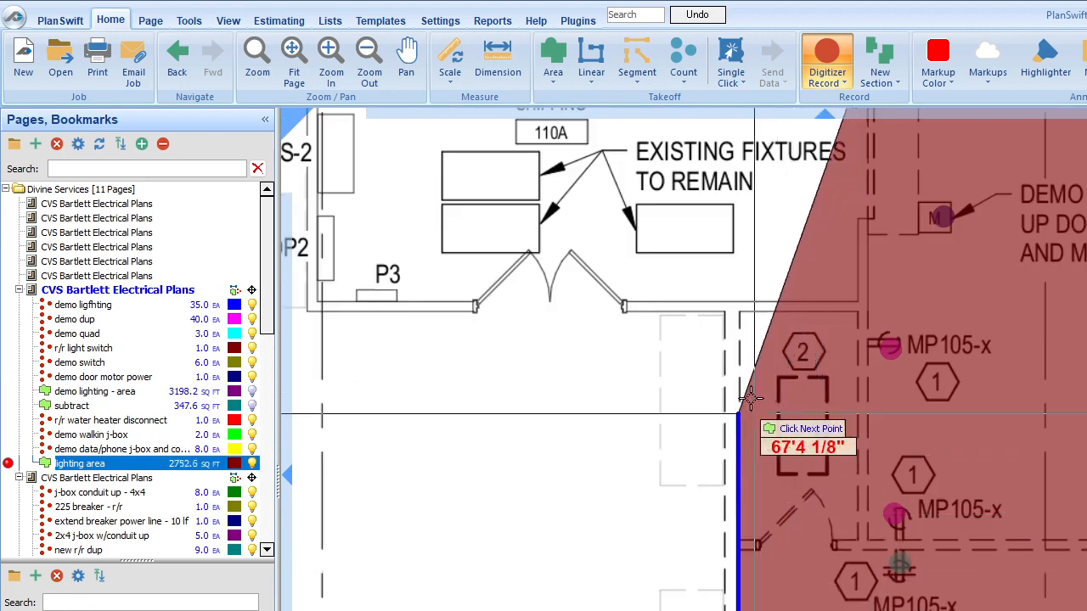
click(746, 396)
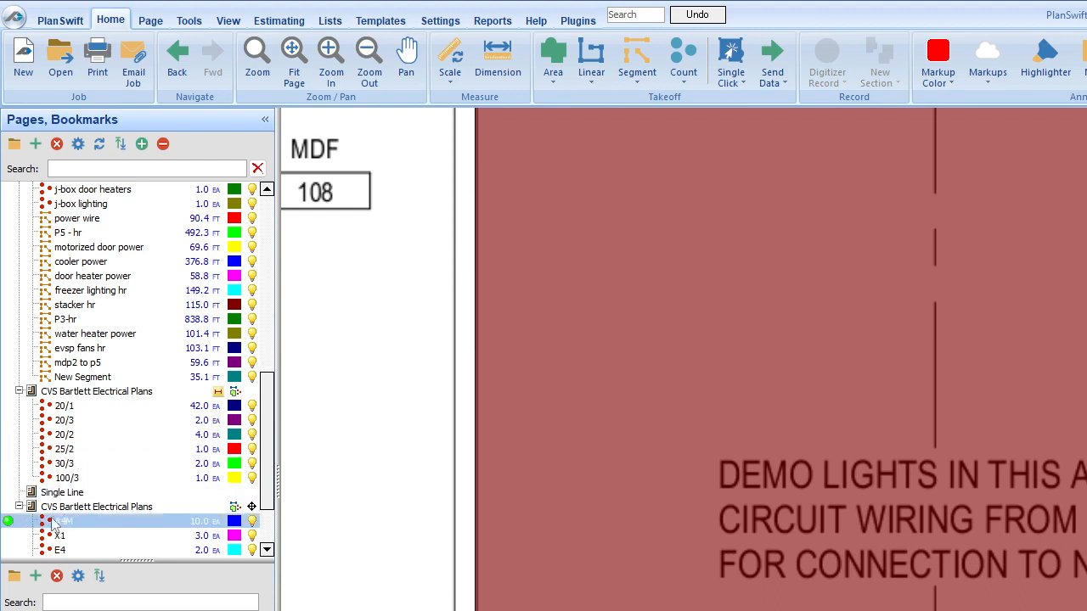
- Open the page holding the A4M and X1 counts from the Pages tree
click(118, 506)
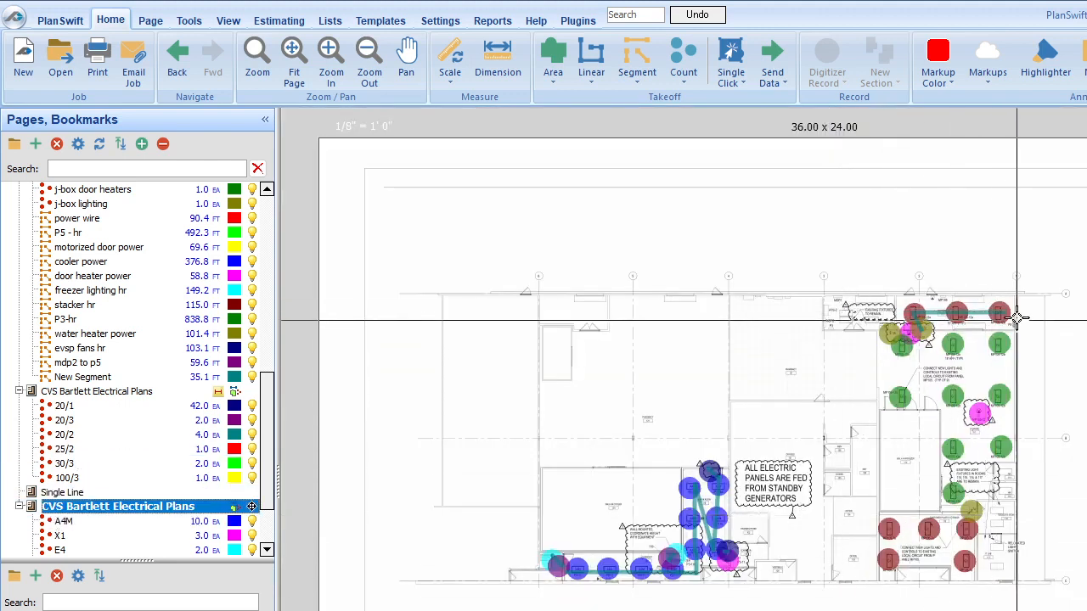
mouse_move(976, 412)
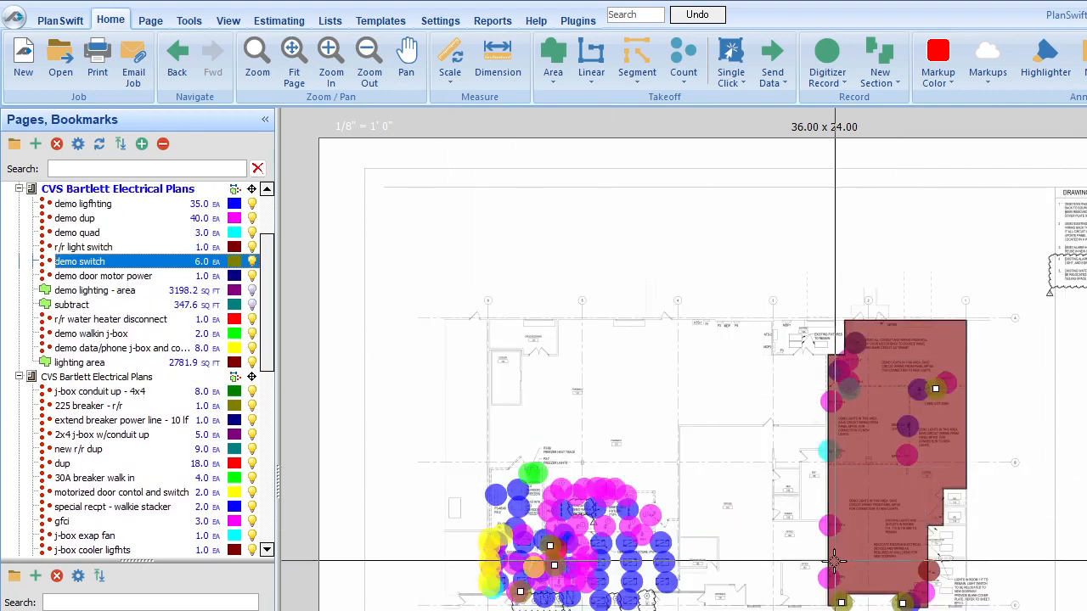
click(78, 362)
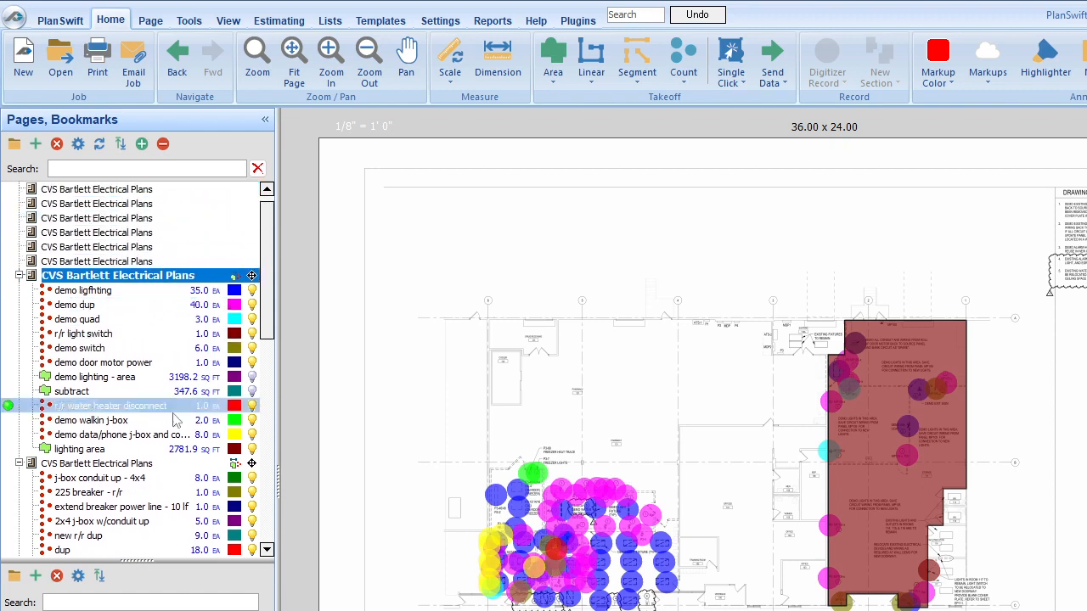
click(89, 492)
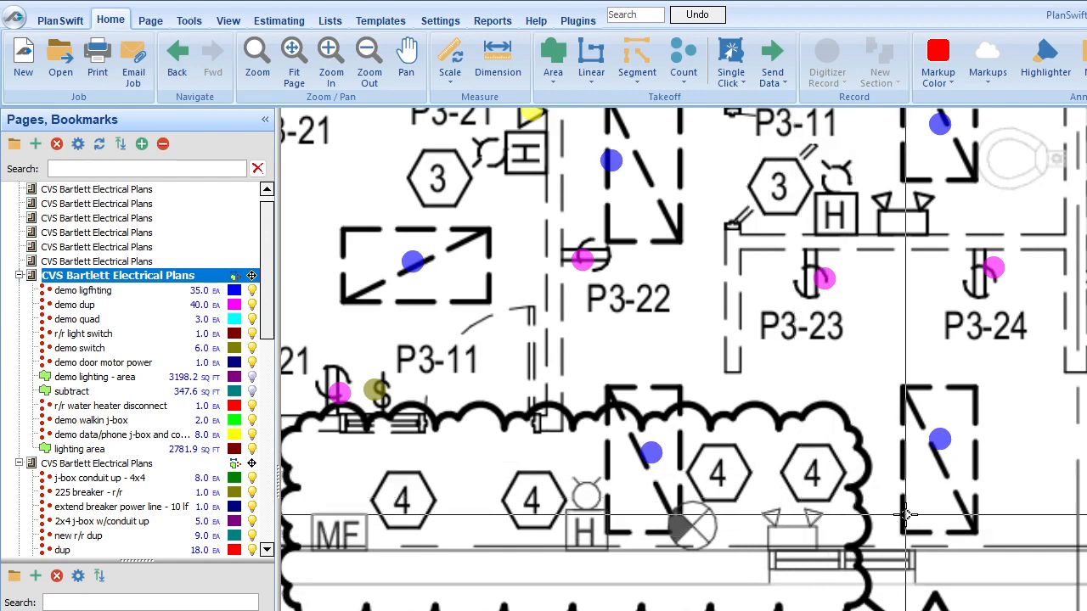
mouse_move(917, 512)
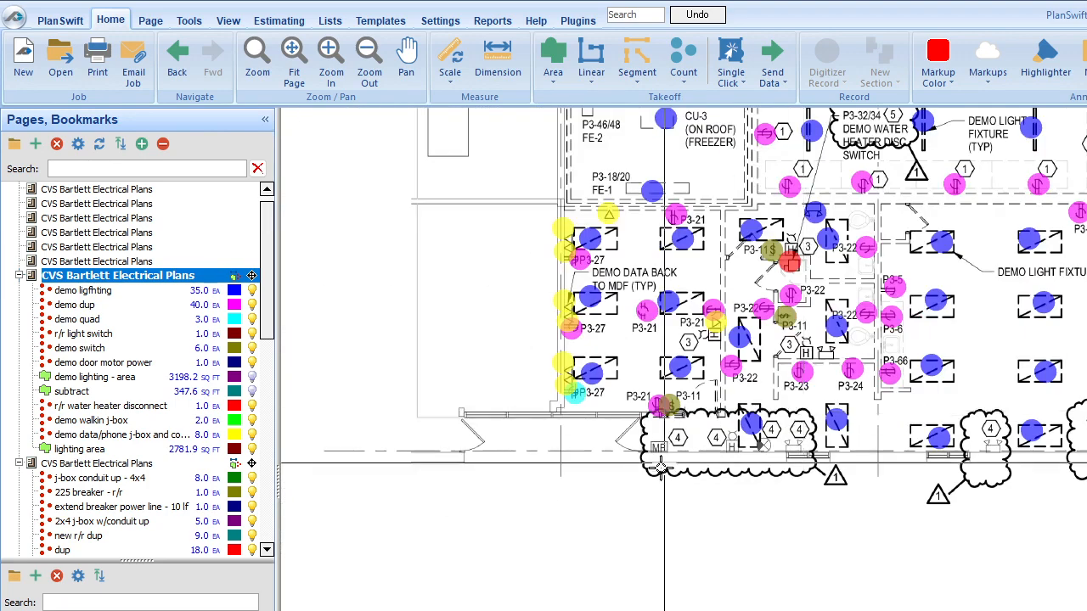
mouse_move(830, 544)
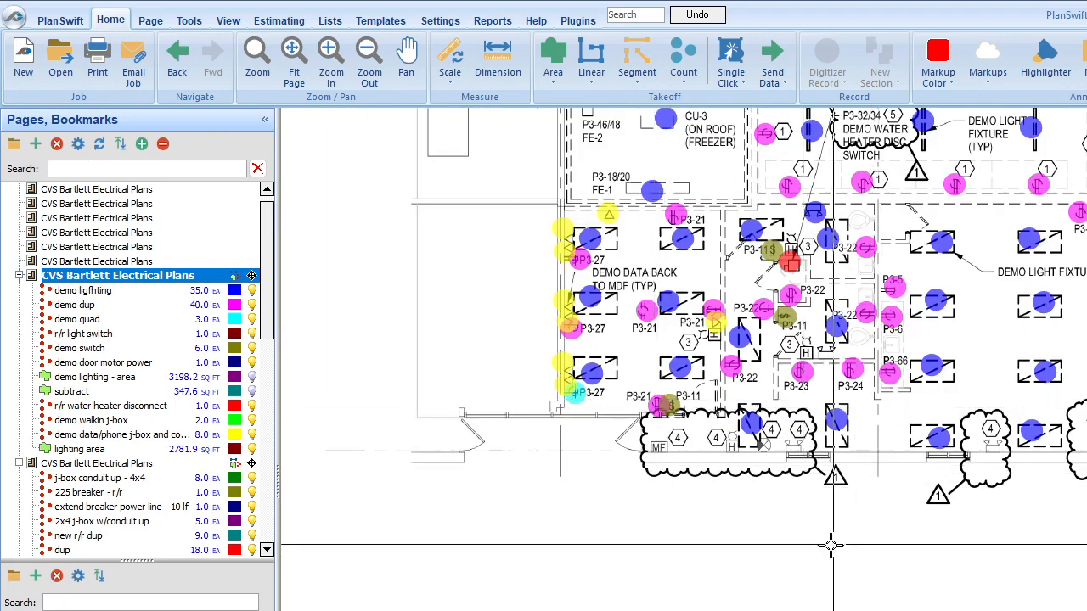
mouse_move(784, 500)
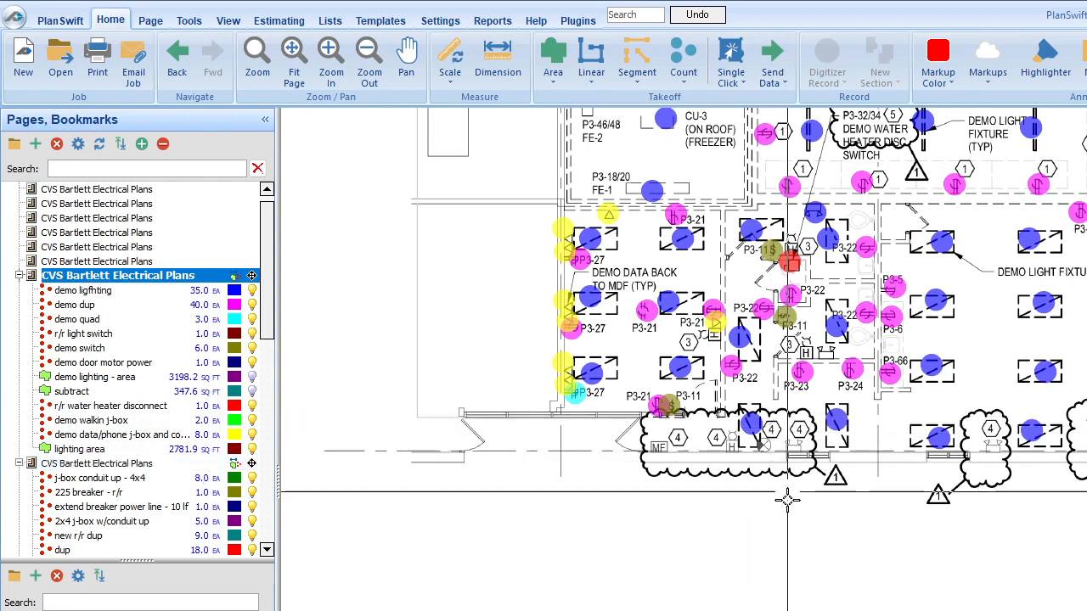